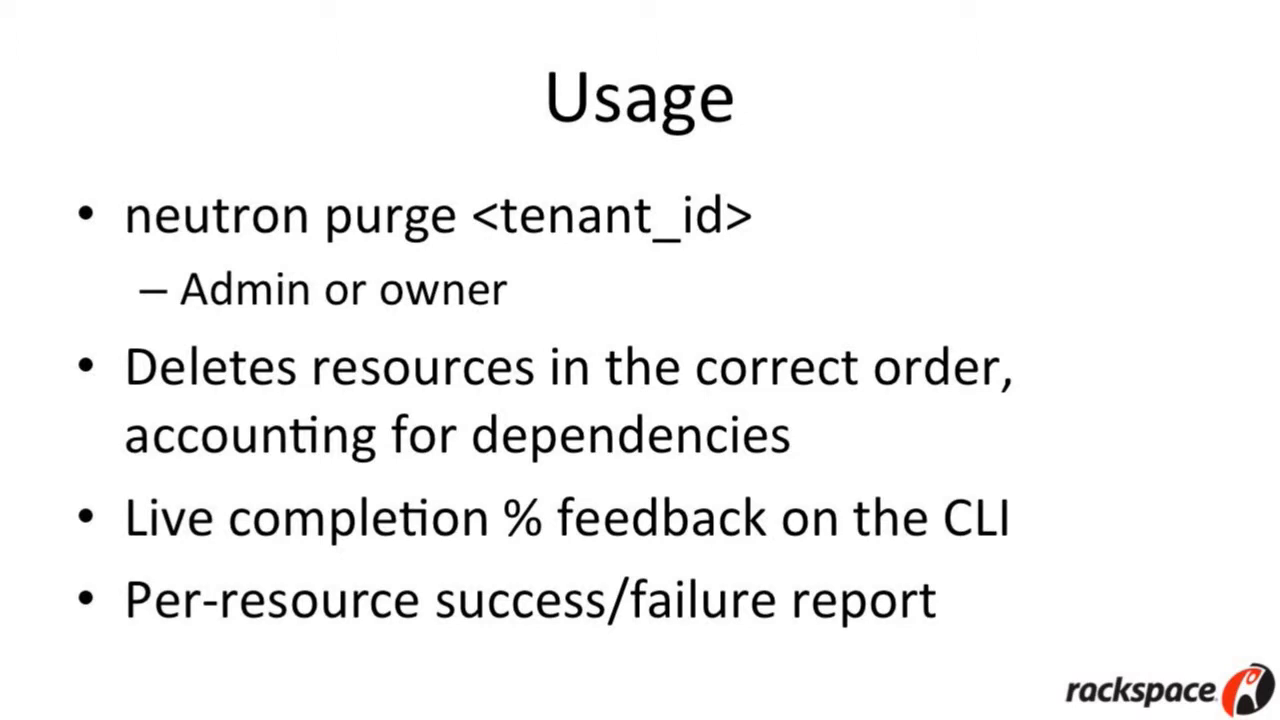
key(Right)
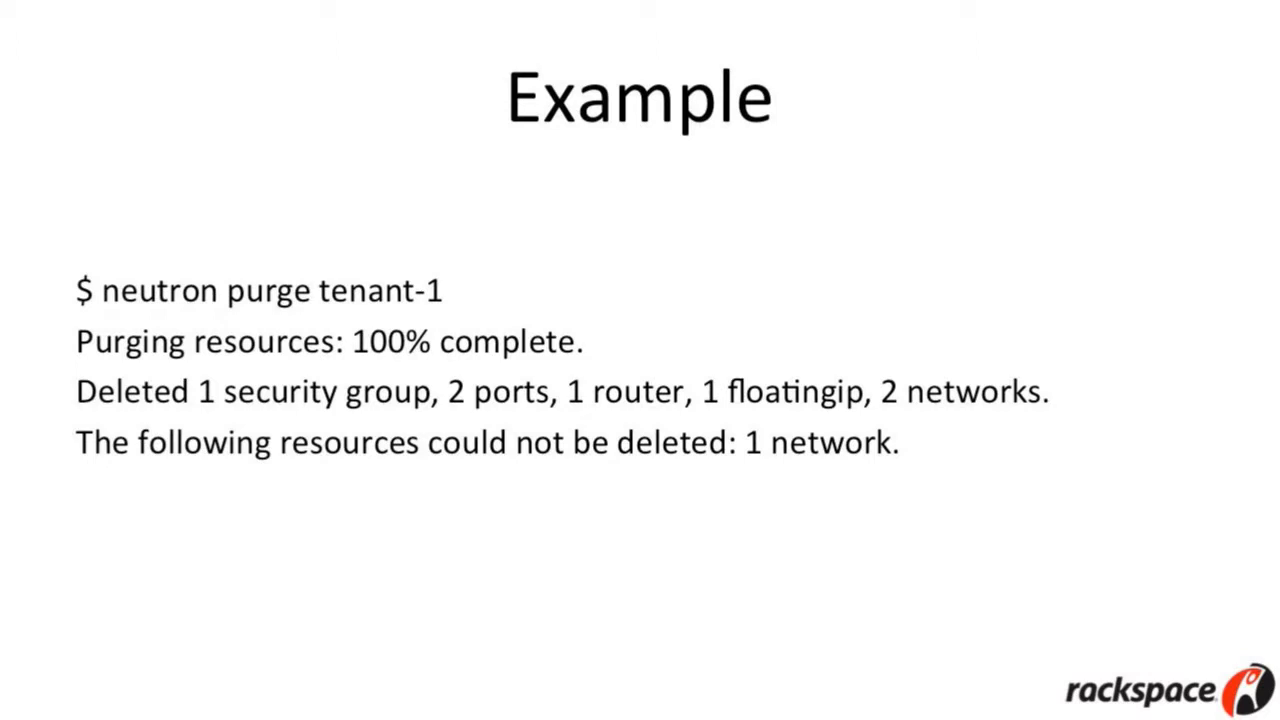
key(Right)
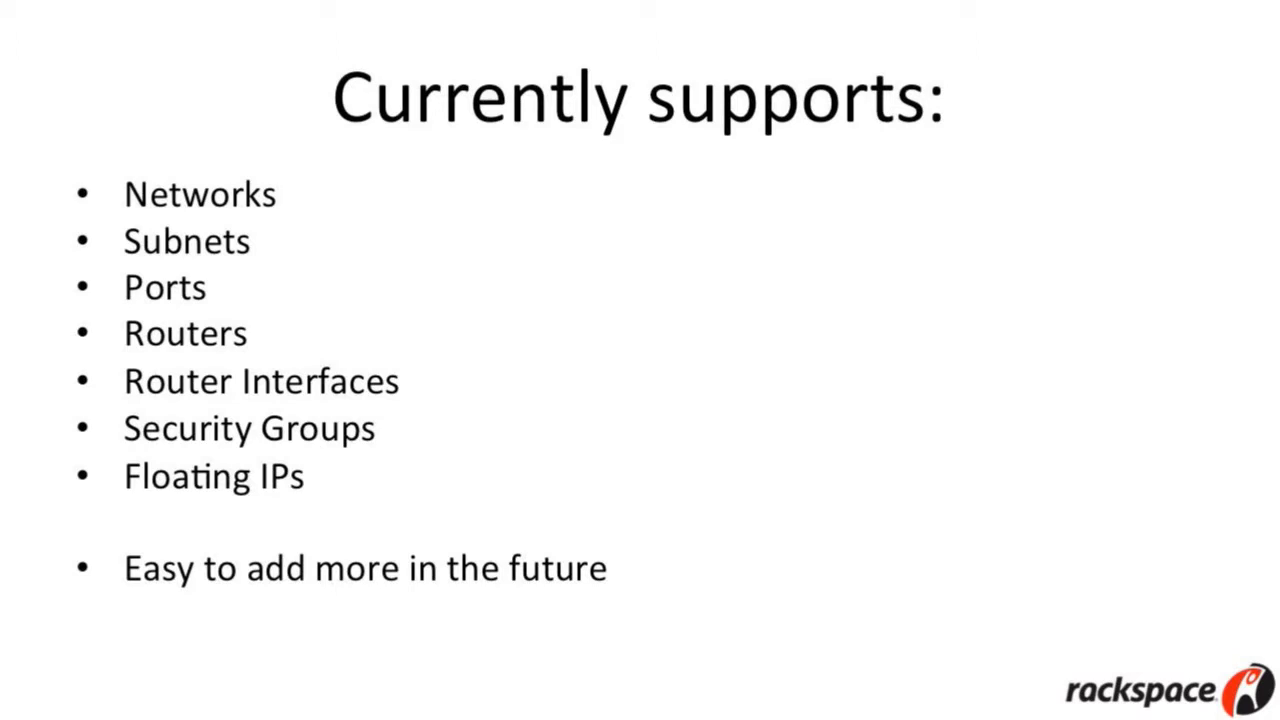
key(Right)
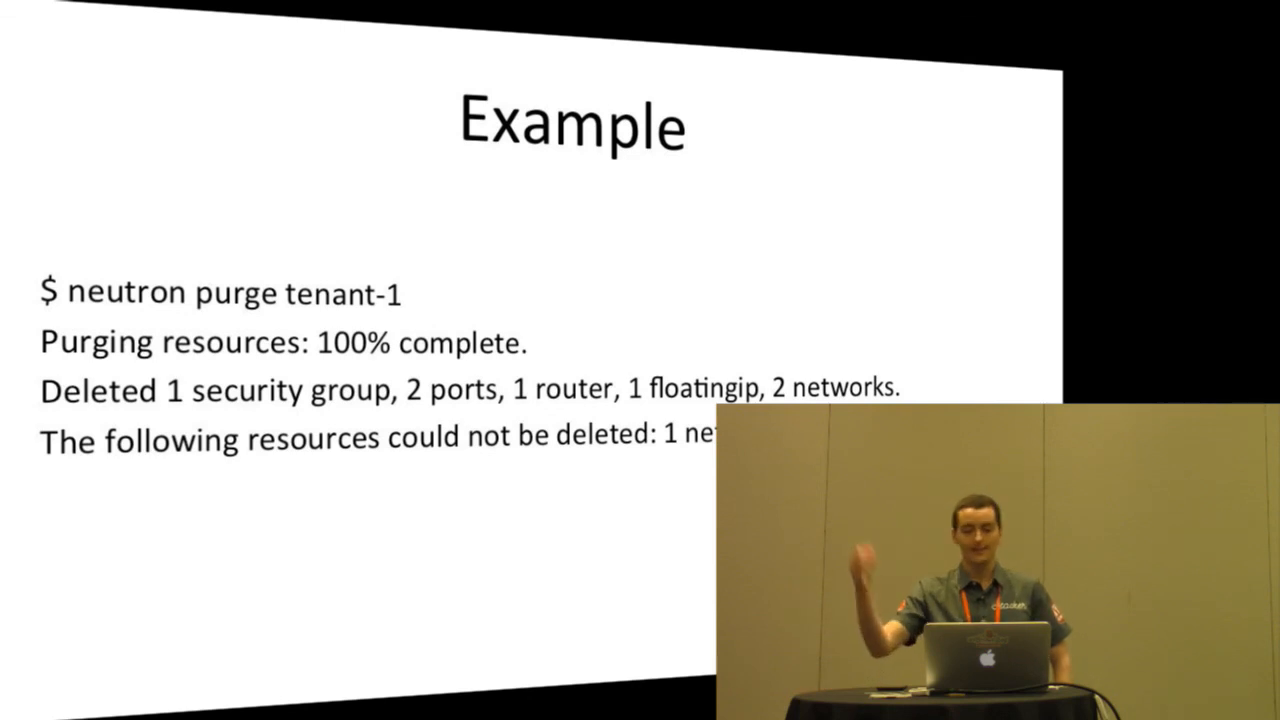
key(right)
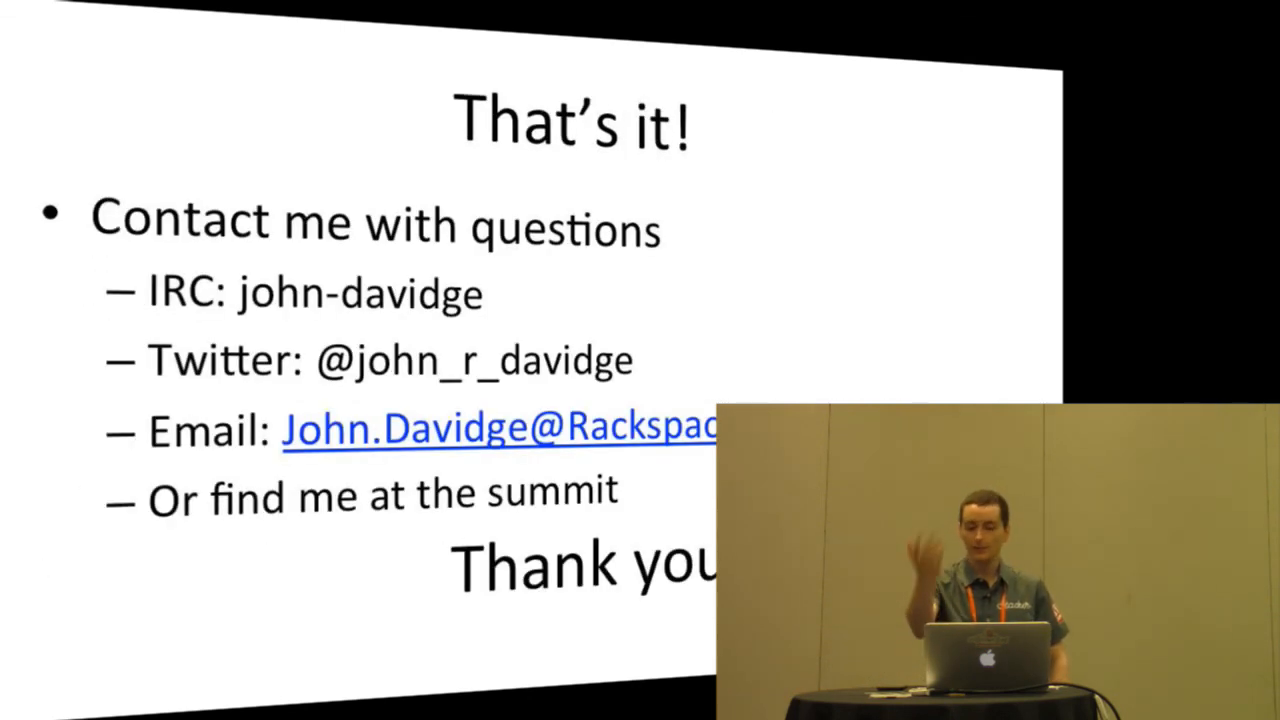